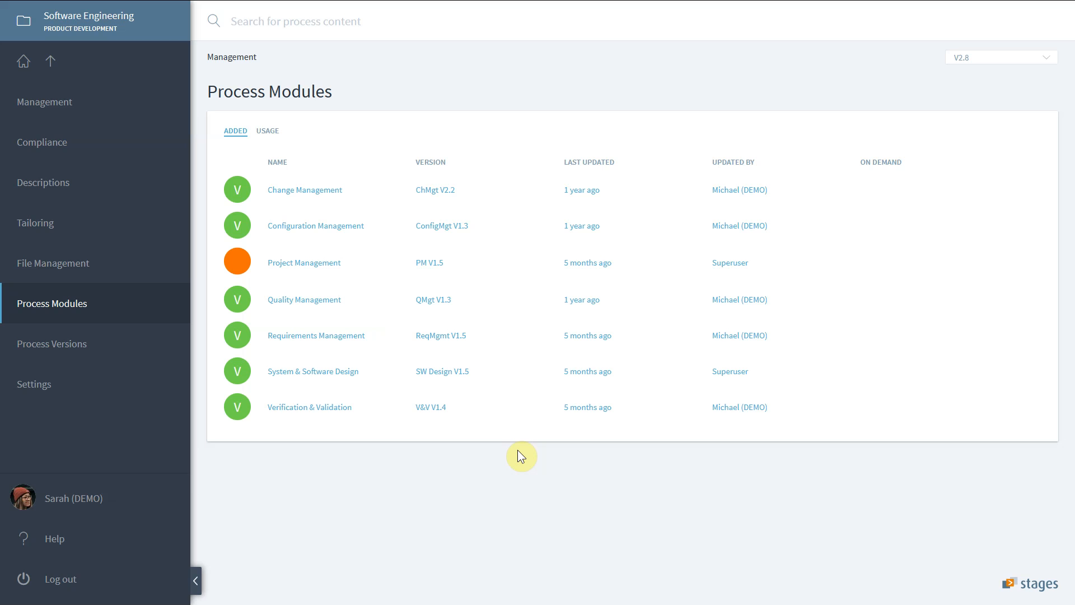
pyautogui.moveTo(328, 258)
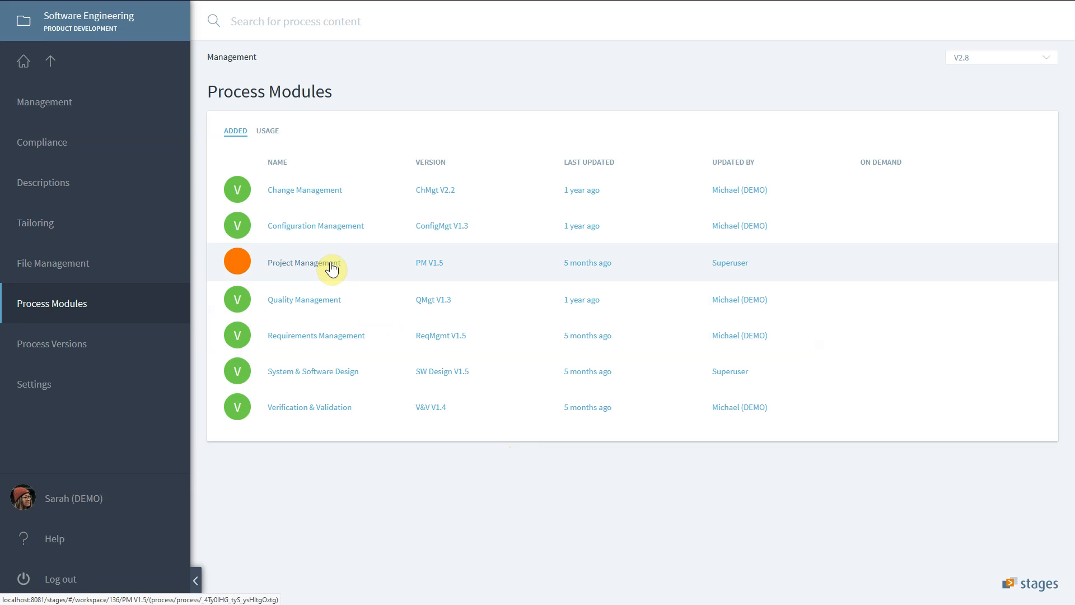
pyautogui.moveTo(337, 347)
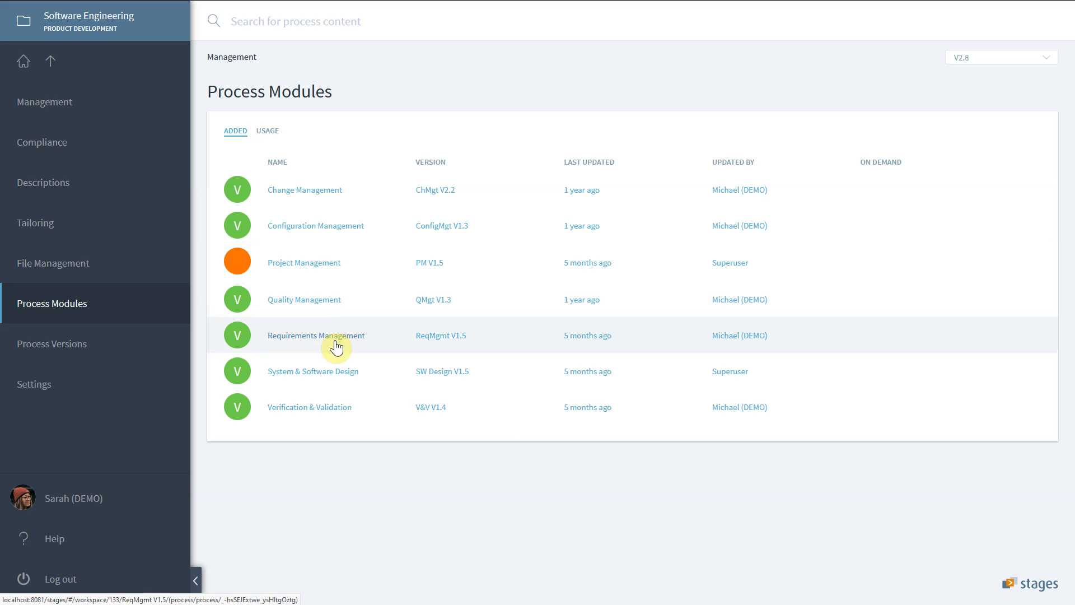
pyautogui.moveTo(374, 401)
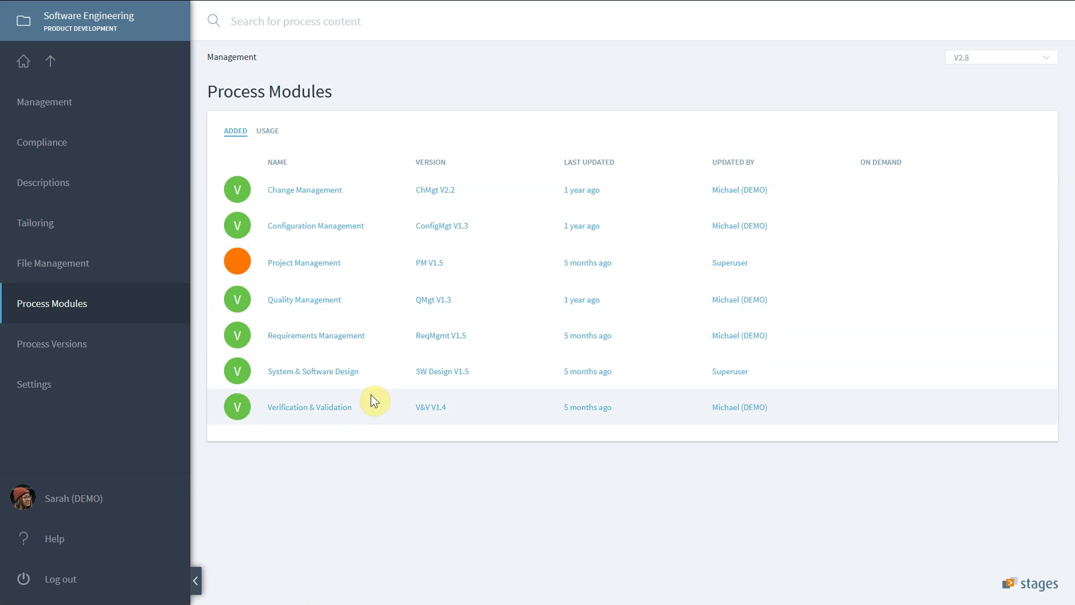
pyautogui.moveTo(559, 300)
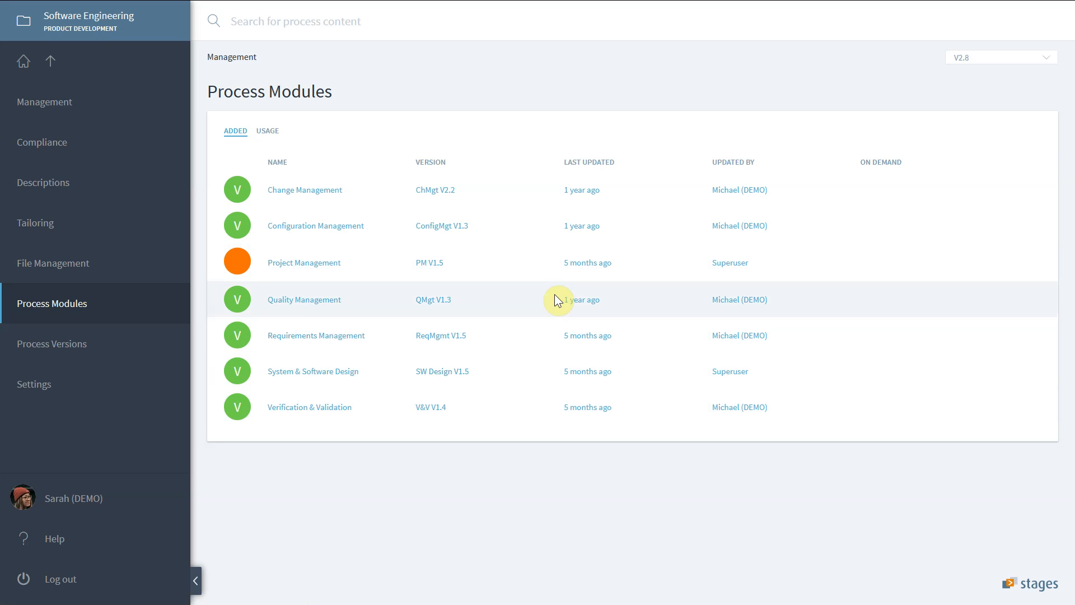
pyautogui.moveTo(332, 464)
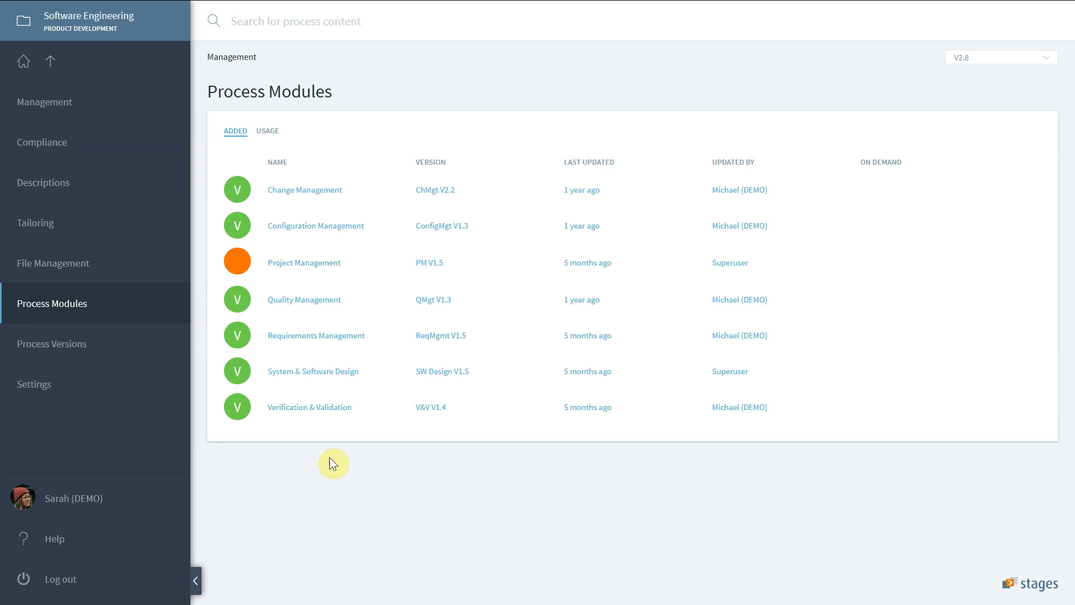
# - Open the Requirements Management workflow from the Process Modules list
pyautogui.click(315, 335)
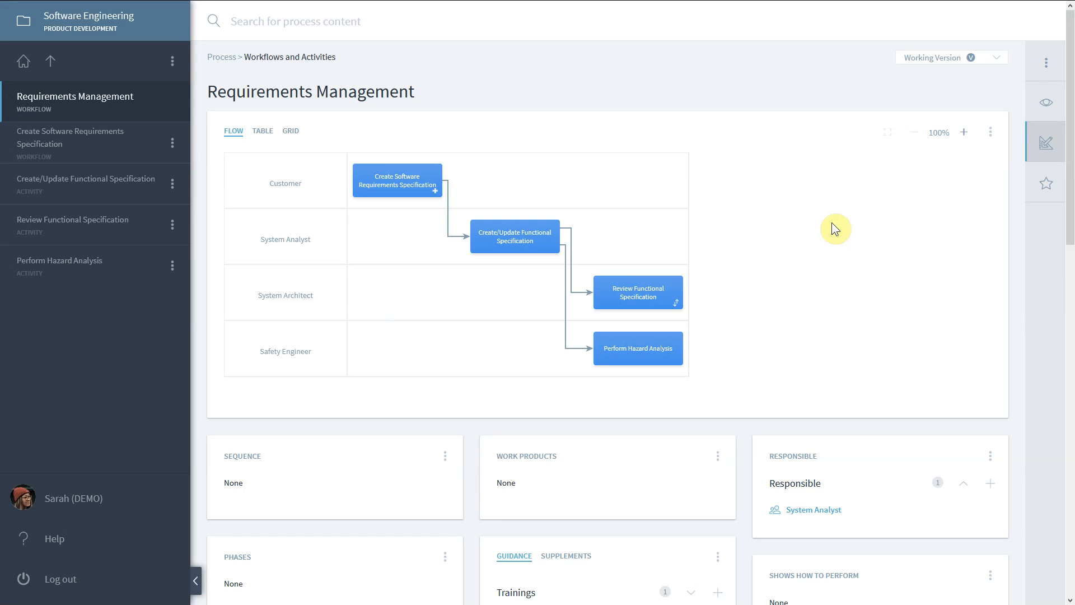
pyautogui.moveTo(988, 183)
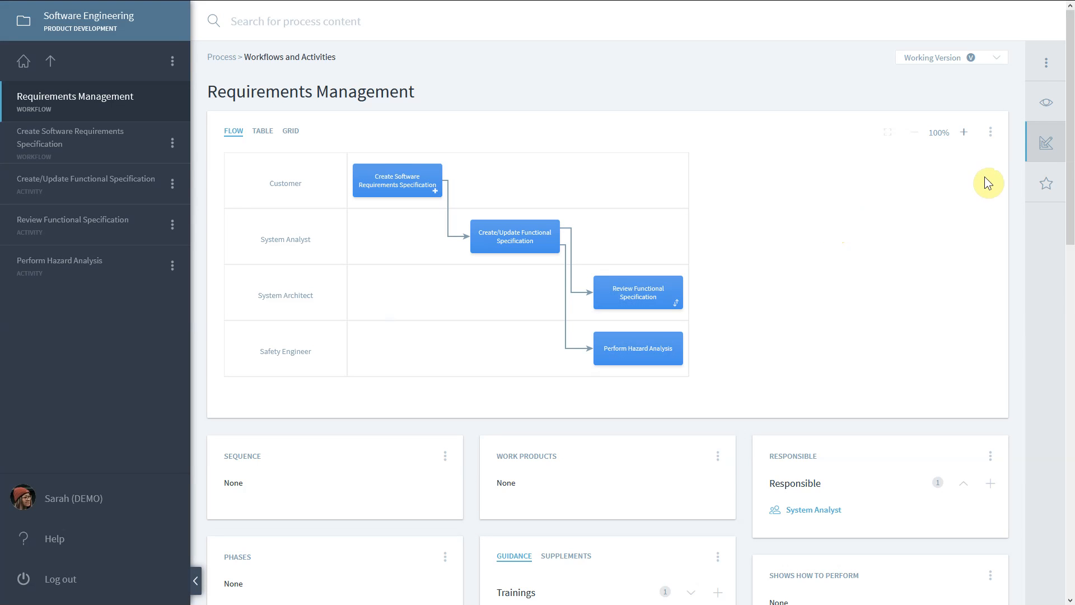
pyautogui.moveTo(993, 139)
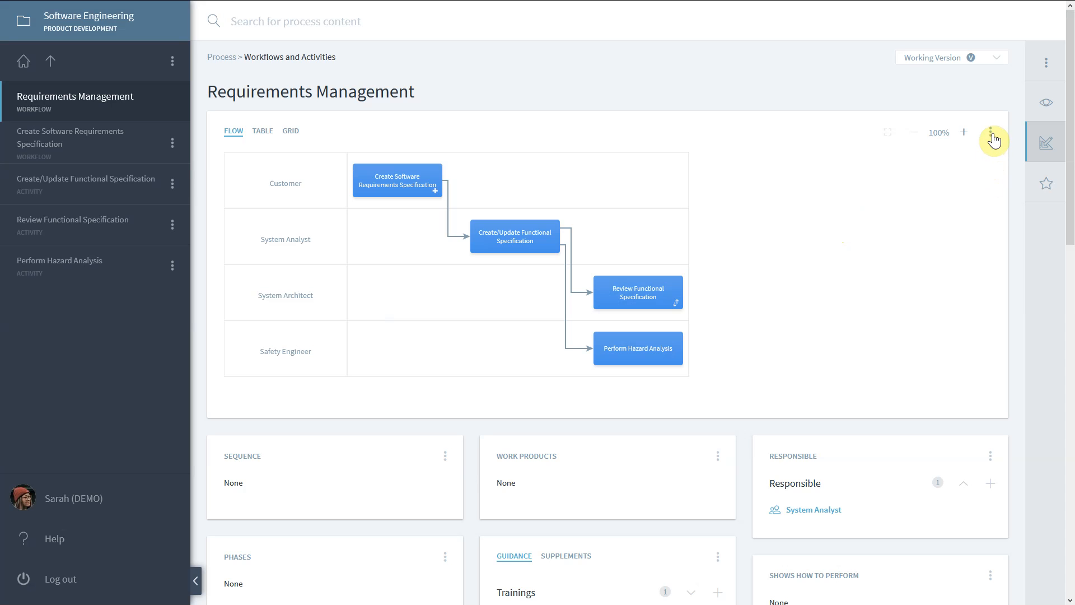
# - Show process interfaces on the diagram and follow the Prepare Test interface into Verification & Validation
pyautogui.click(990, 132)
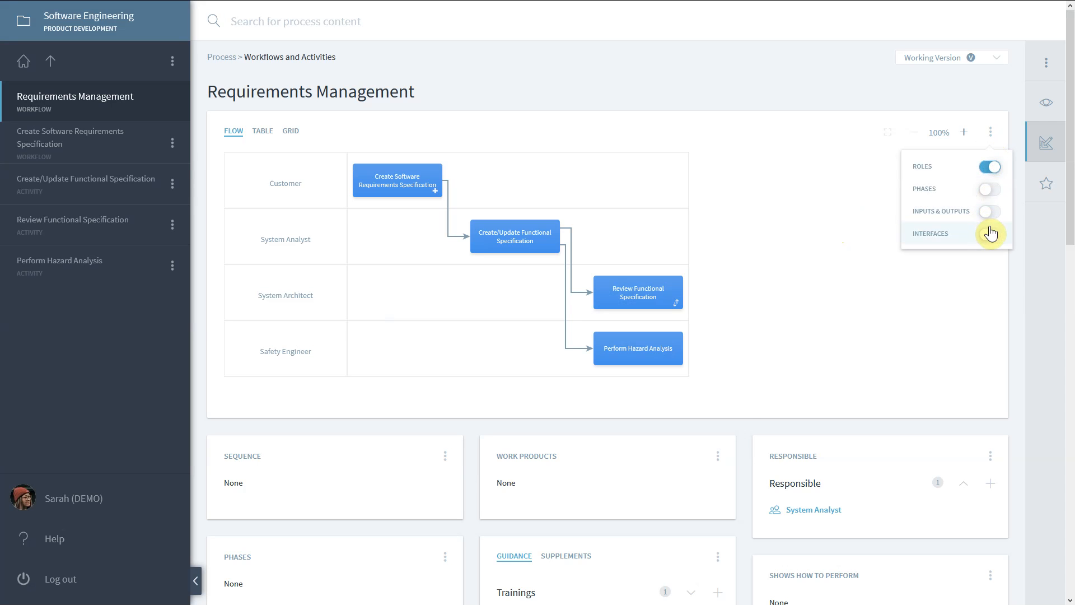
pyautogui.click(989, 233)
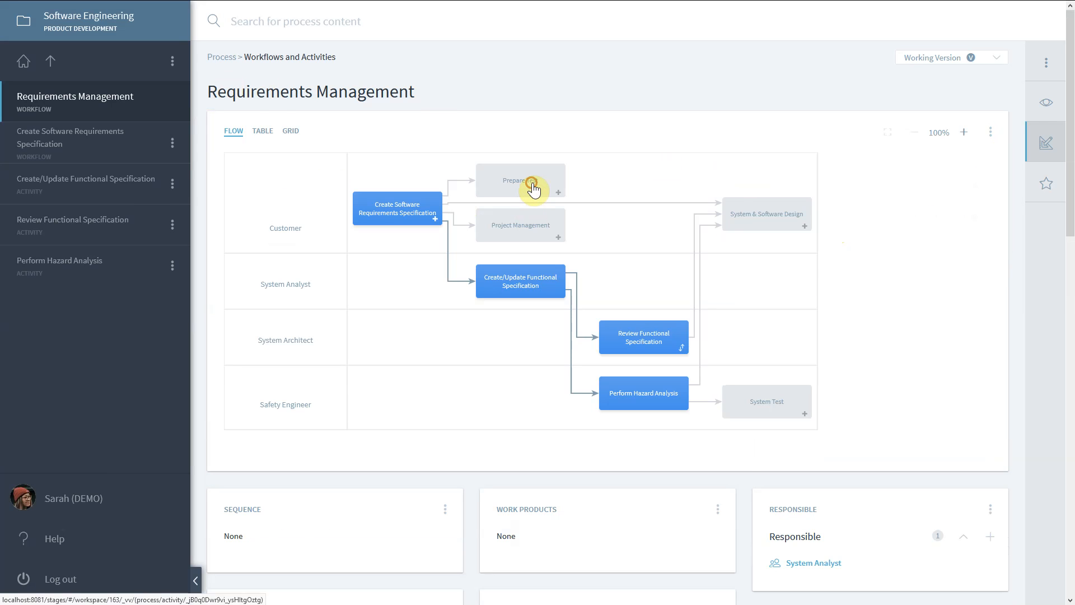
pyautogui.click(521, 180)
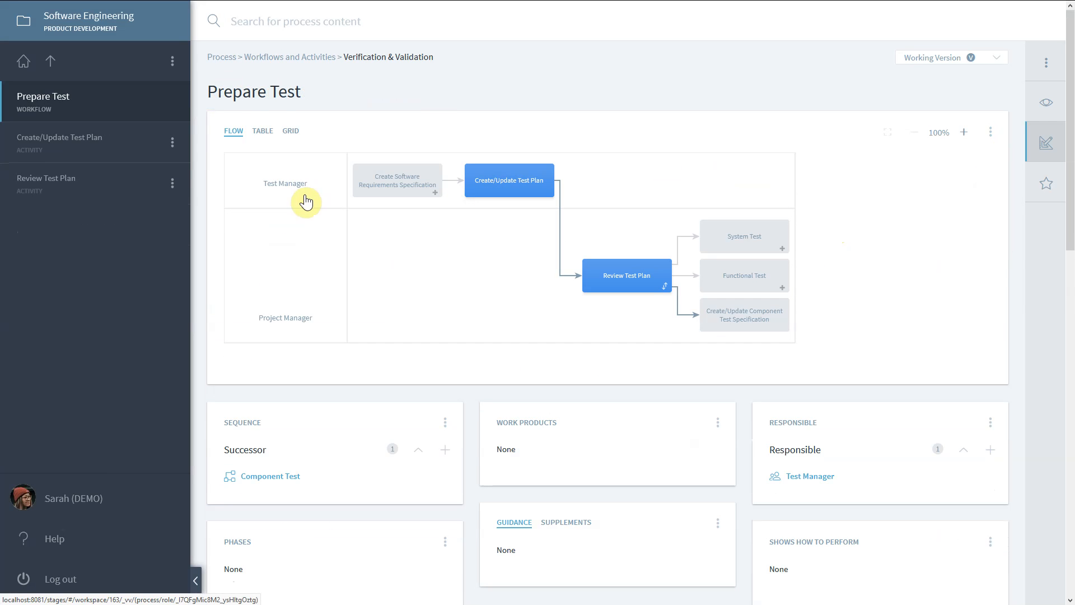
pyautogui.moveTo(418, 245)
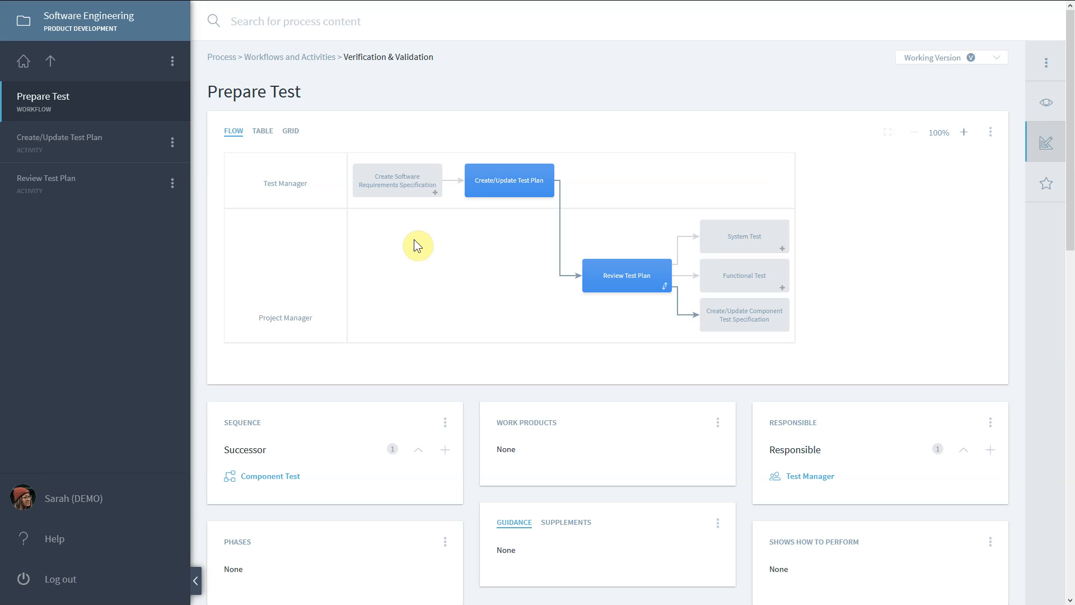
pyautogui.moveTo(225, 253)
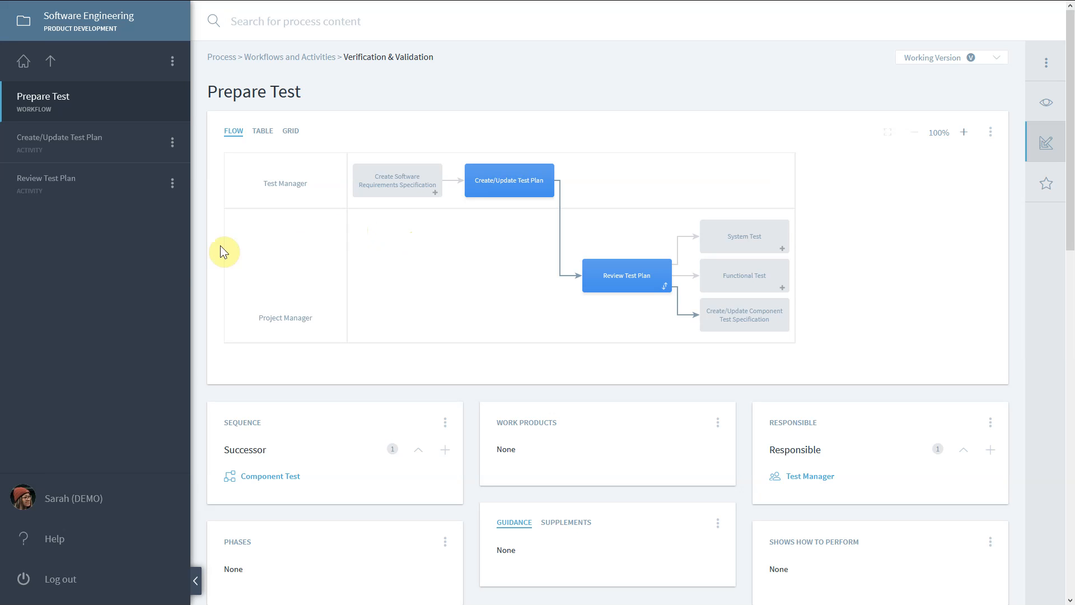
pyautogui.moveTo(447, 233)
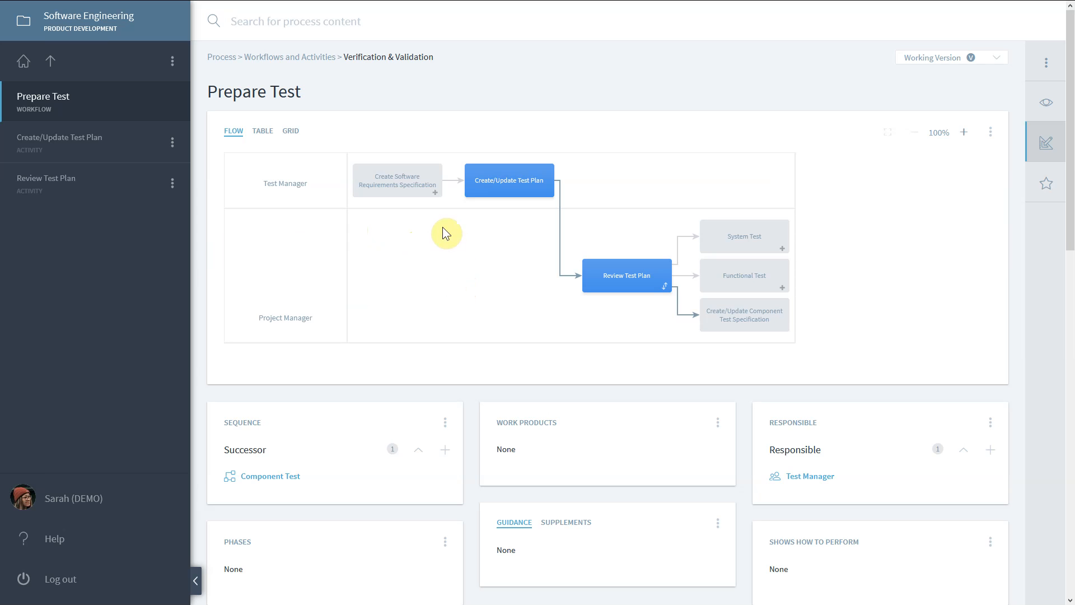
pyautogui.moveTo(397, 183)
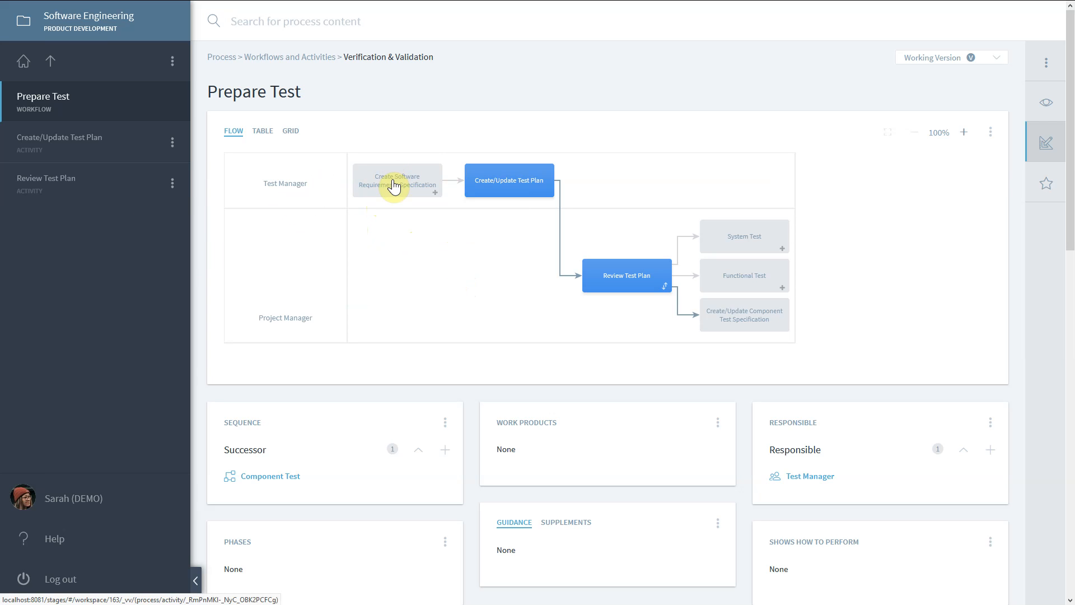
pyautogui.moveTo(396, 184)
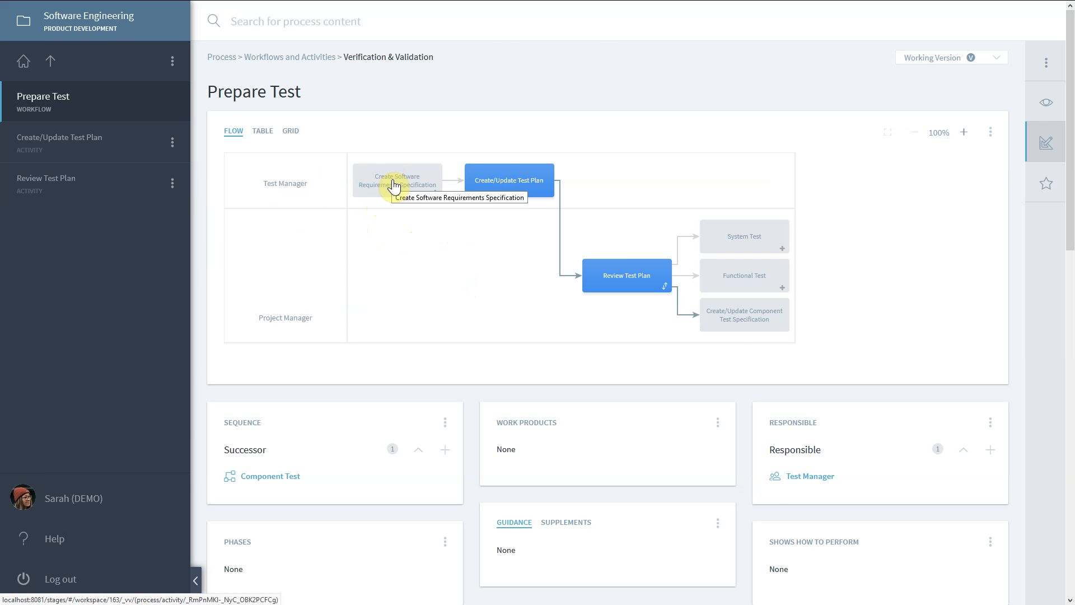